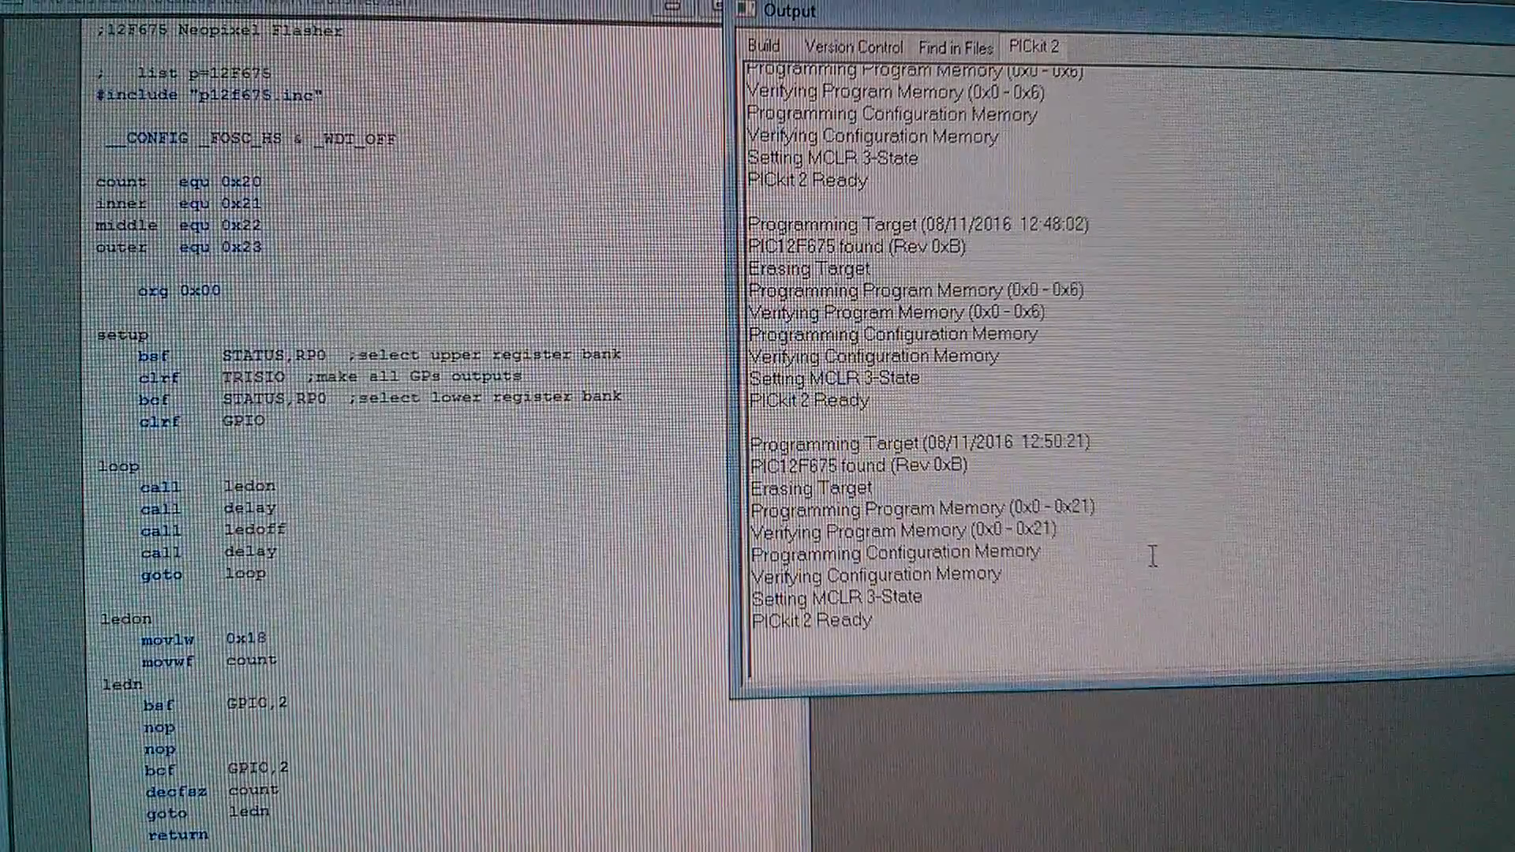
{"action": "scroll", "scroll_direction": "down", "scroll_amount": 3}
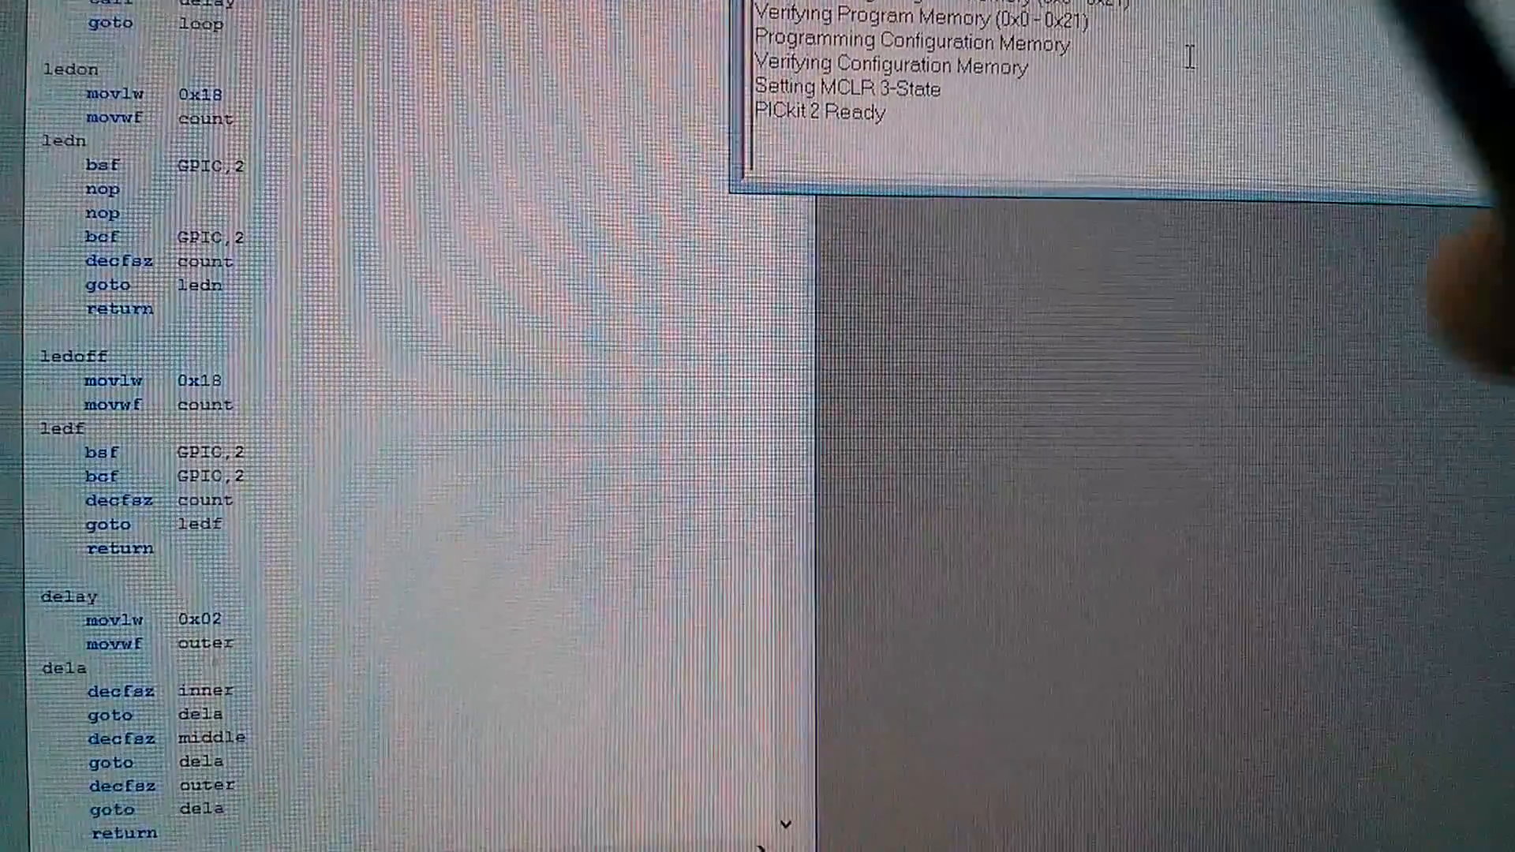